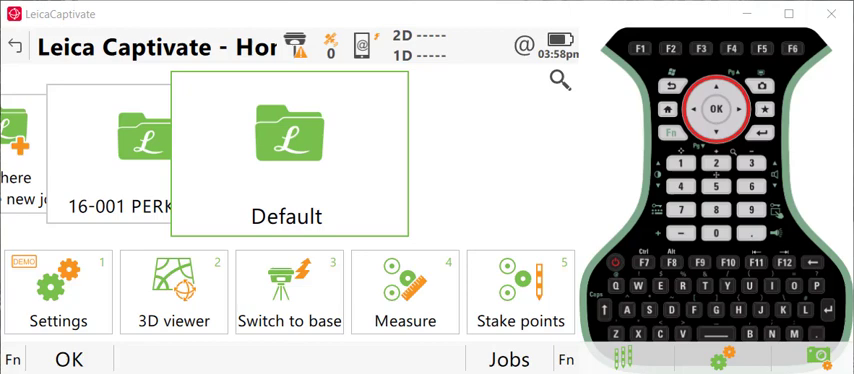
{"action": "mouse_move", "coordinate": [43, 347]}
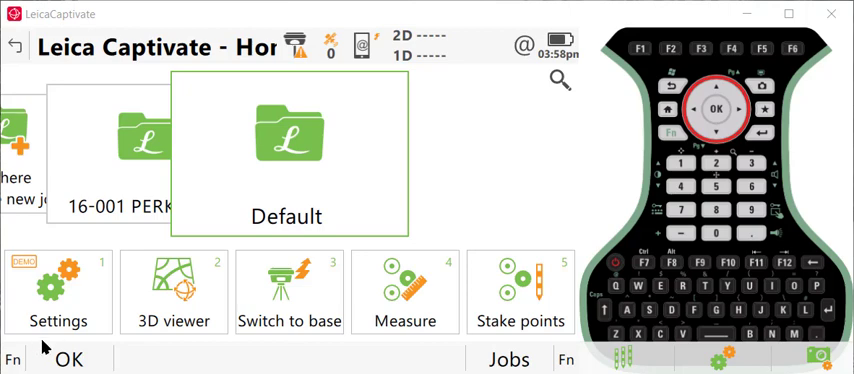
- Open the Settings tile from the home screen
{"action": "left_click", "coordinate": [58, 290]}
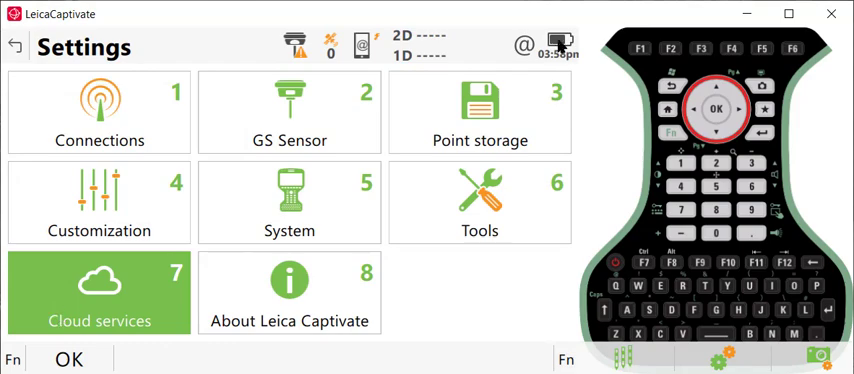
- Log in to Leica Exchange as 'gperkins' with password, ticking Keep me logged in
{"action": "left_click", "coordinate": [99, 291]}
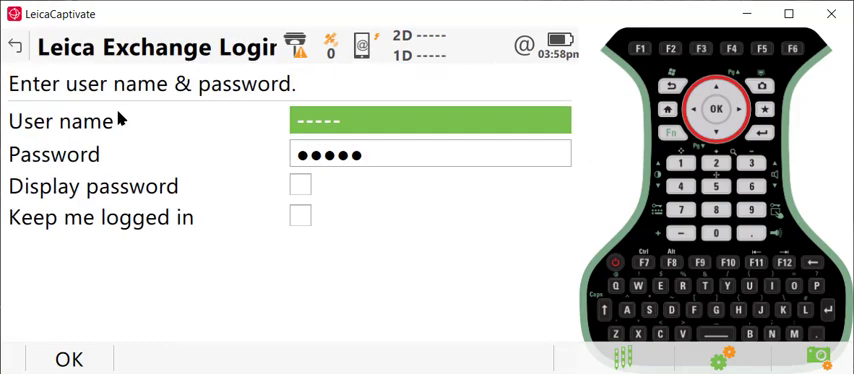
{"action": "type", "text": "gperkin"}
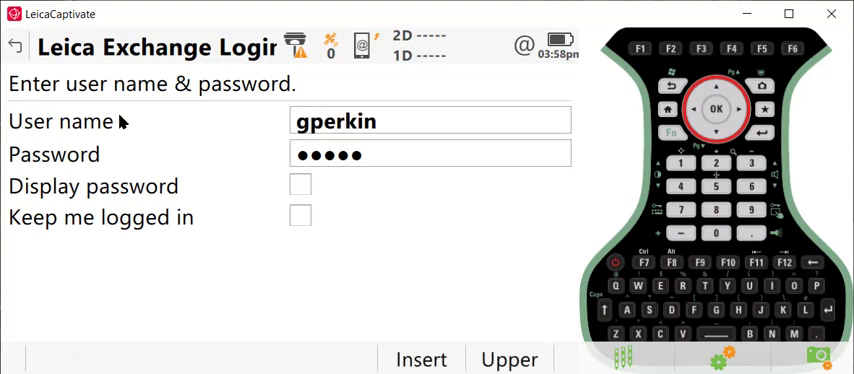
{"action": "type", "text": "s"}
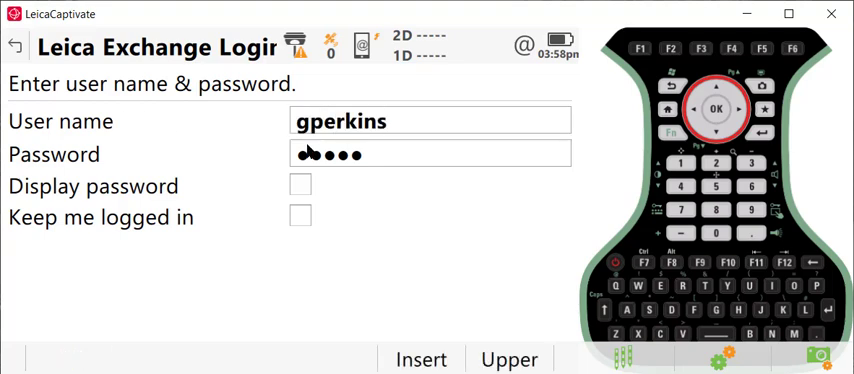
{"action": "left_click", "coordinate": [430, 154]}
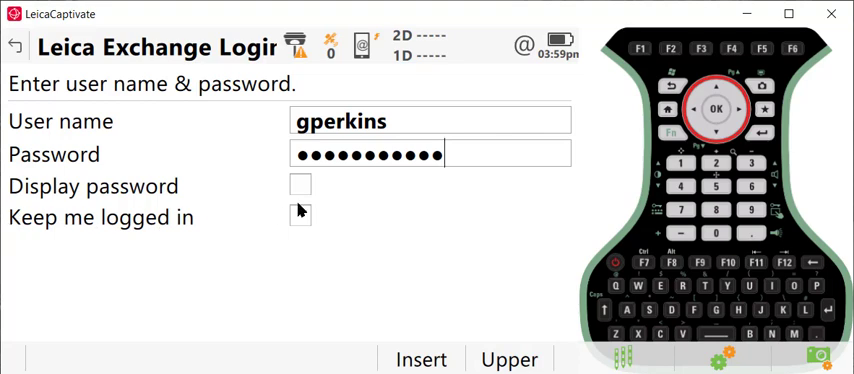
{"action": "mouse_move", "coordinate": [248, 222]}
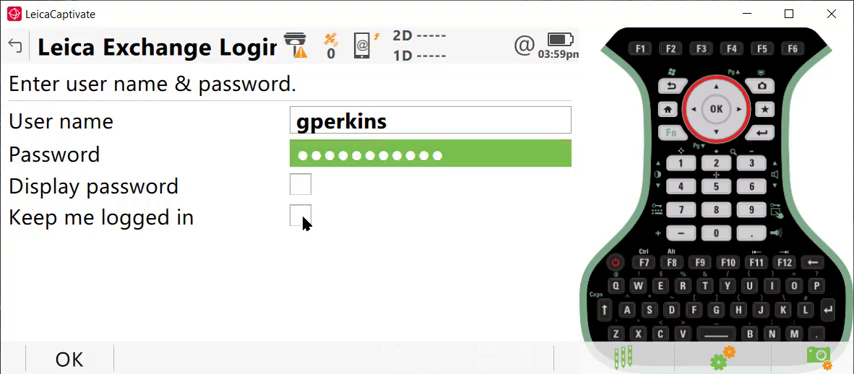
{"action": "left_click", "coordinate": [300, 216]}
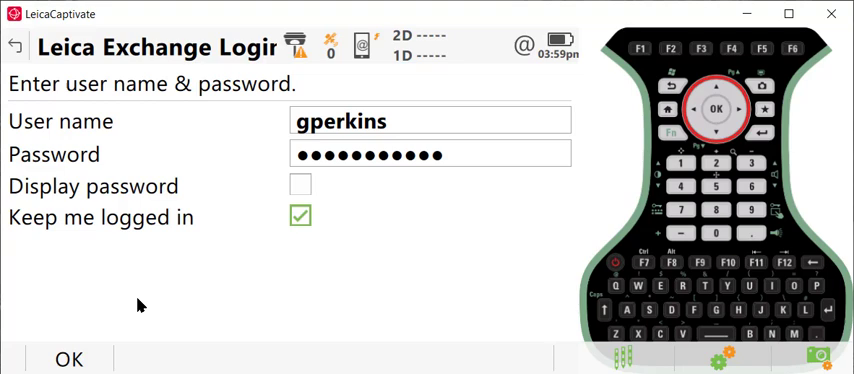
{"action": "mouse_move", "coordinate": [70, 362]}
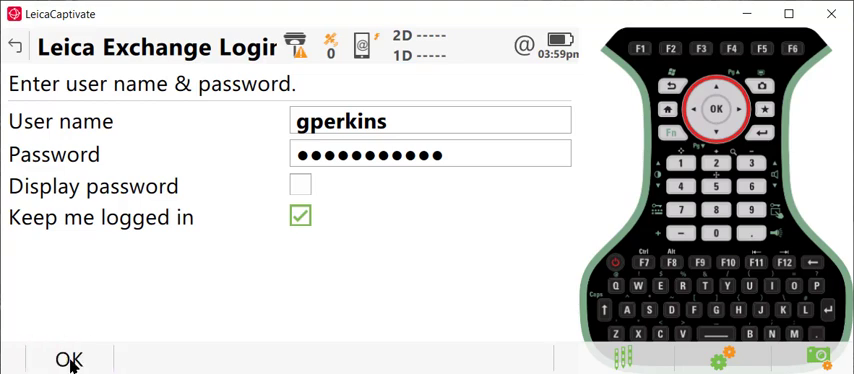
- Confirm the Leica Exchange login with OK and go back to the home screen
{"action": "left_click", "coordinate": [69, 360]}
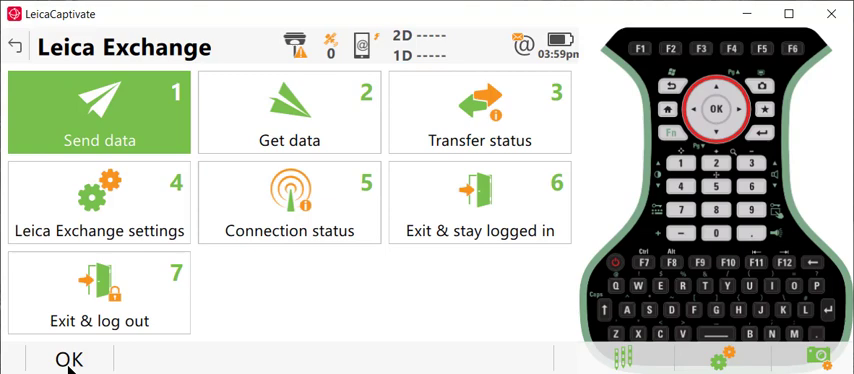
{"action": "mouse_move", "coordinate": [640, 205]}
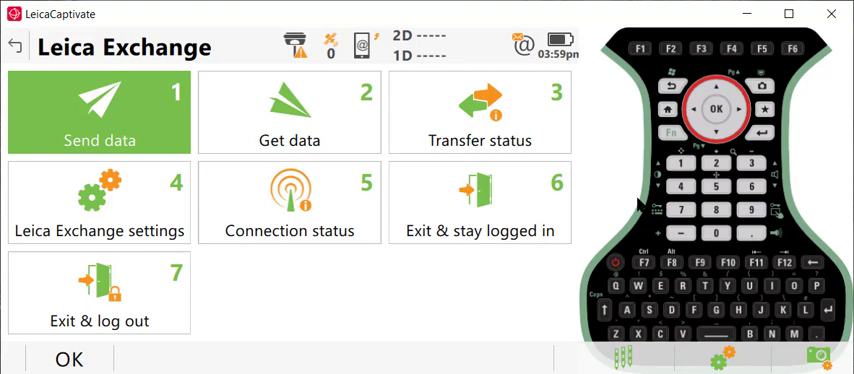
{"action": "mouse_move", "coordinate": [479, 211]}
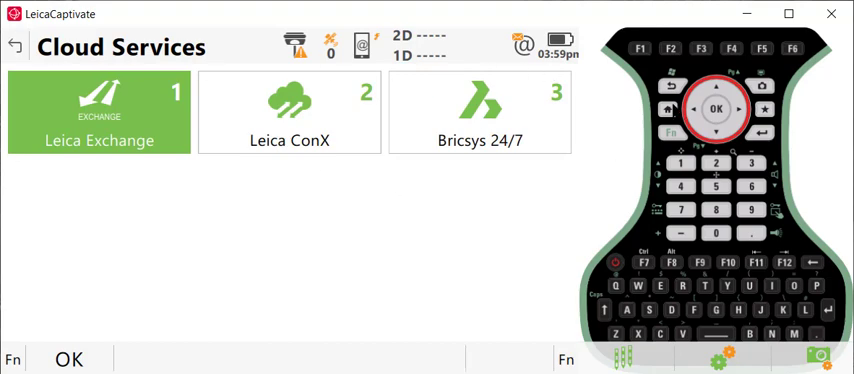
{"action": "left_click", "coordinate": [15, 46]}
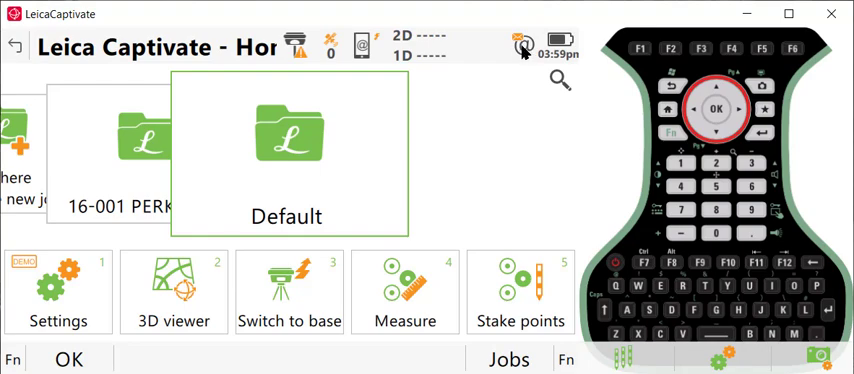
{"action": "mouse_move", "coordinate": [518, 43]}
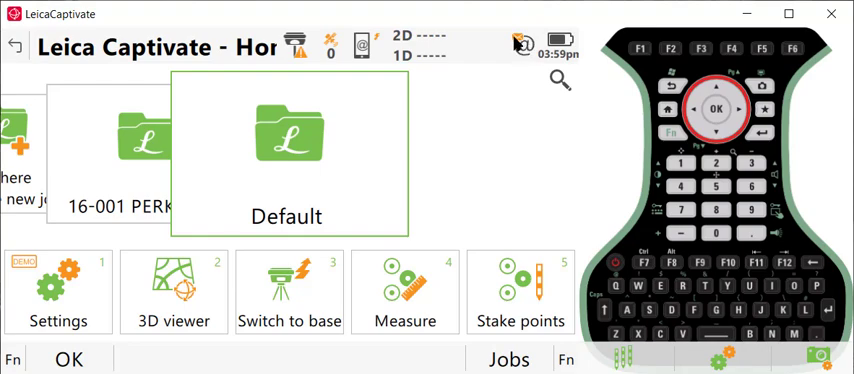
- Reach Leica Exchange through the @ connections icon and Cloud services
{"action": "left_click", "coordinate": [519, 45]}
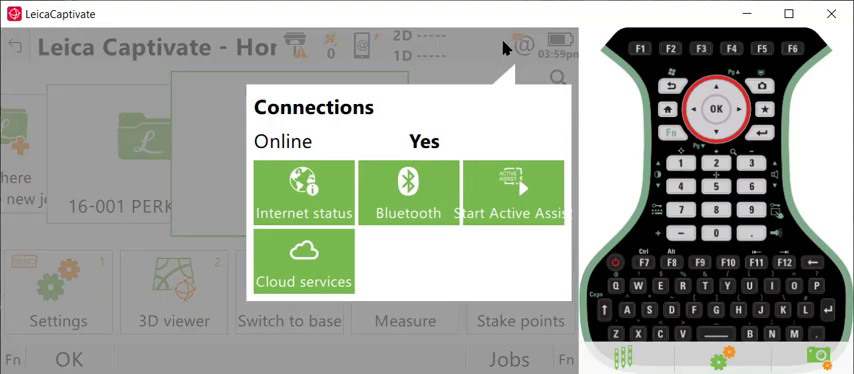
{"action": "left_click", "coordinate": [303, 262]}
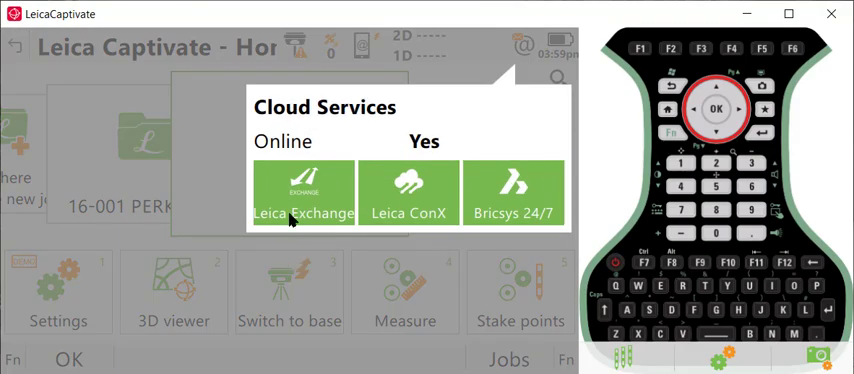
{"action": "left_click", "coordinate": [304, 192]}
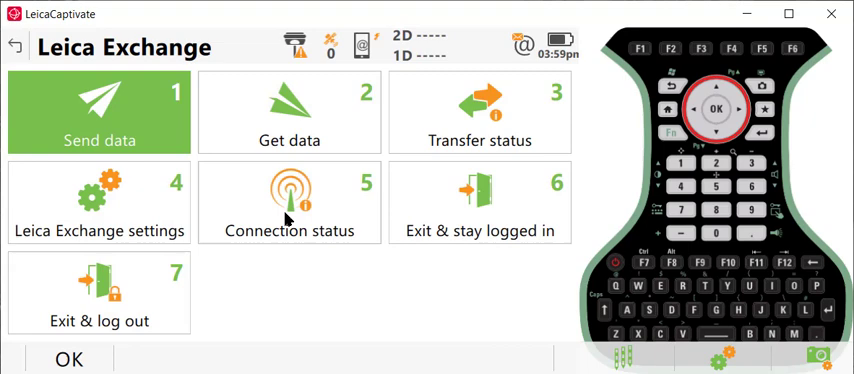
{"action": "mouse_move", "coordinate": [256, 170]}
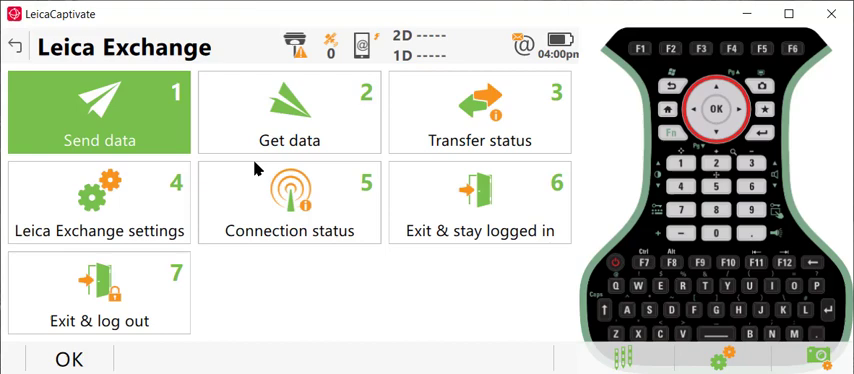
{"action": "mouse_move", "coordinate": [178, 218]}
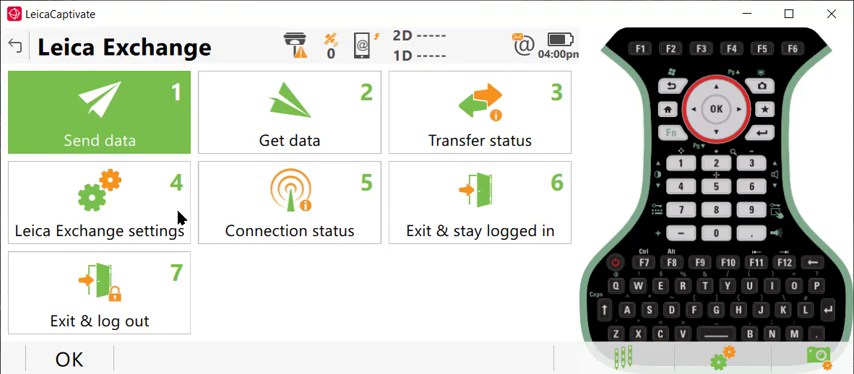
- Untick Captured images, CAD files and Scans in Leica Exchange General settings
{"action": "left_click", "coordinate": [99, 203]}
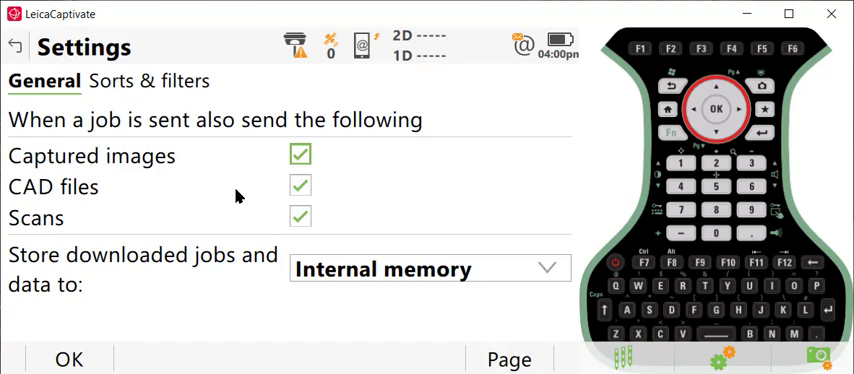
{"action": "left_click", "coordinate": [300, 186]}
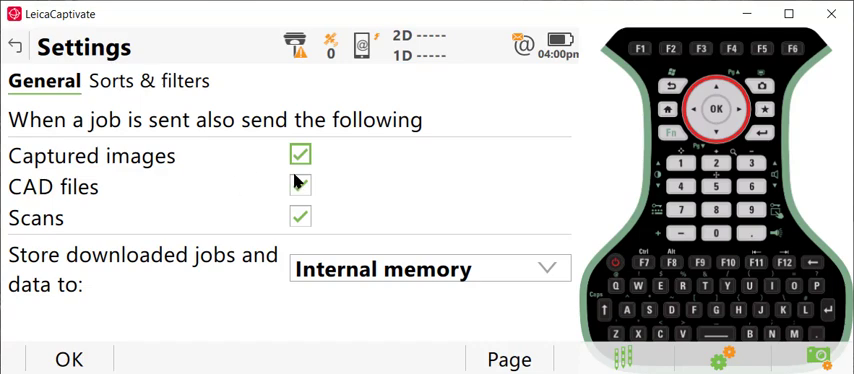
{"action": "left_click", "coordinate": [300, 155]}
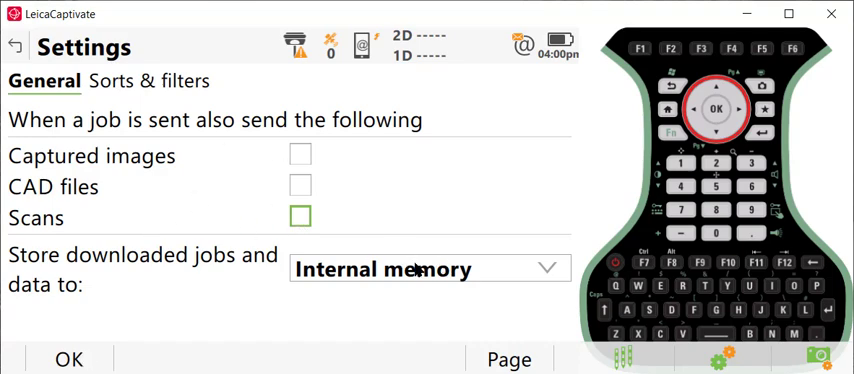
- Open the 'Store downloaded jobs and data to' dropdown
{"action": "left_click", "coordinate": [430, 269]}
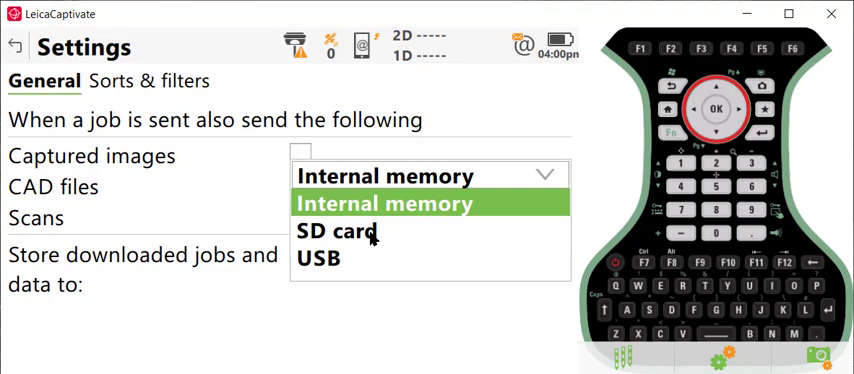
{"action": "mouse_move", "coordinate": [390, 222]}
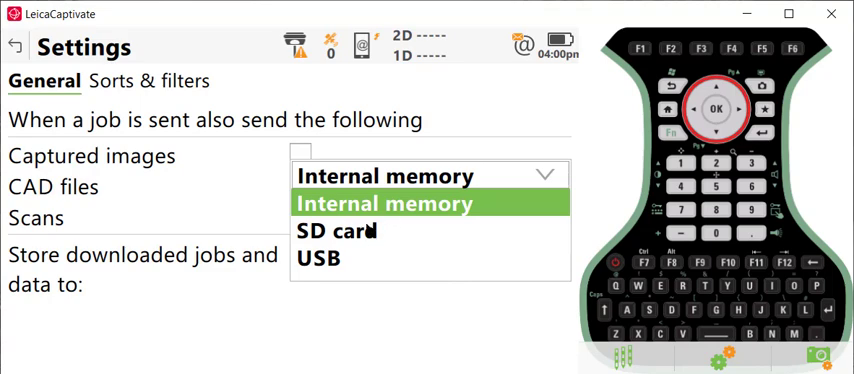
- Accept the Leica Exchange Settings with OK, storing downloads on the SD card
{"action": "left_click", "coordinate": [337, 231]}
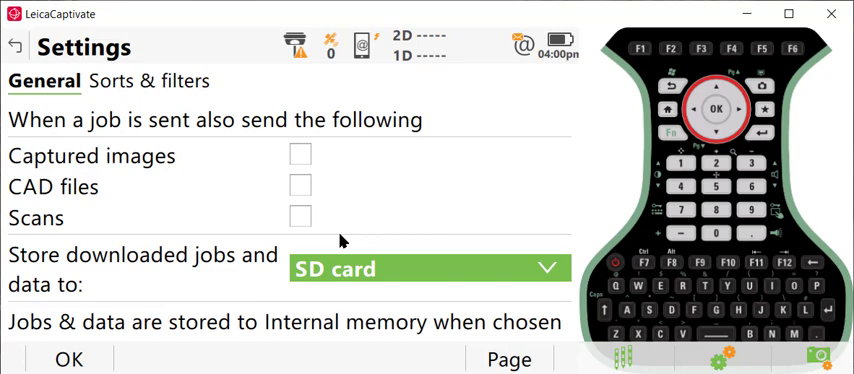
{"action": "mouse_move", "coordinate": [97, 363]}
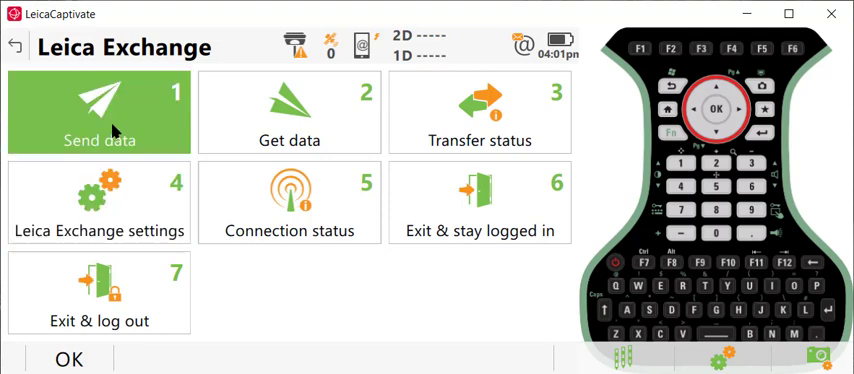
- Under Send data, tick the 16-001 PERKINS job and 20-001 GNSS Topo.txt
{"action": "left_click", "coordinate": [99, 112]}
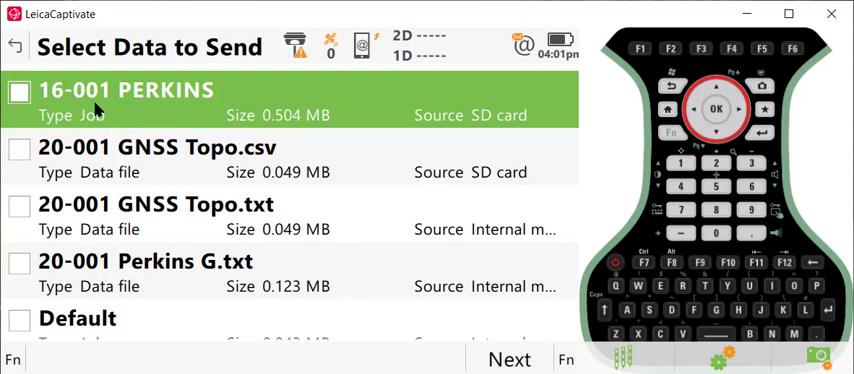
{"action": "mouse_move", "coordinate": [135, 148]}
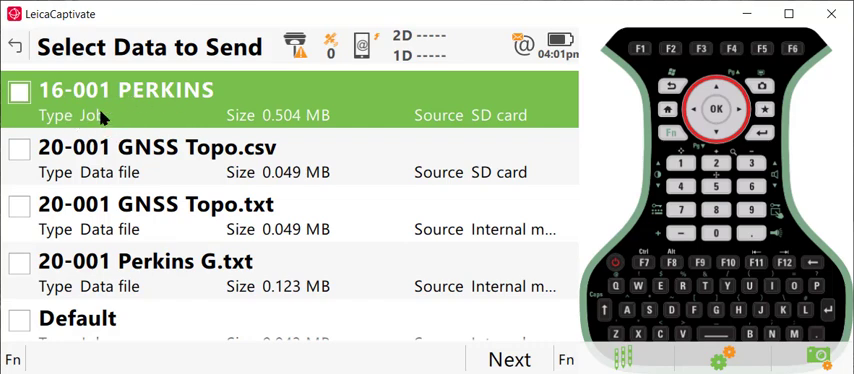
{"action": "mouse_move", "coordinate": [192, 187]}
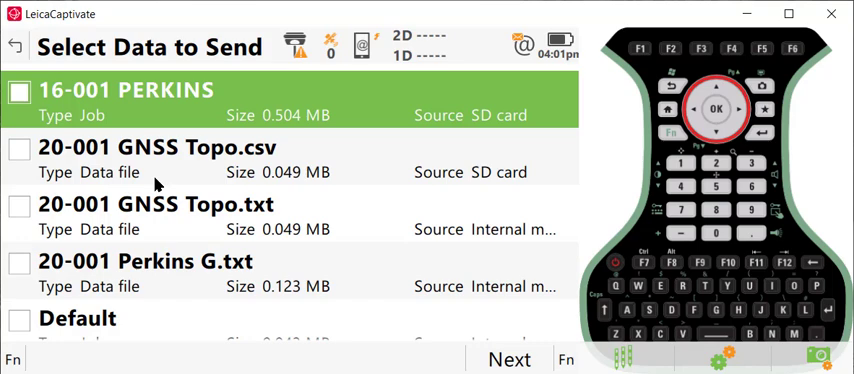
{"action": "mouse_move", "coordinate": [189, 179]}
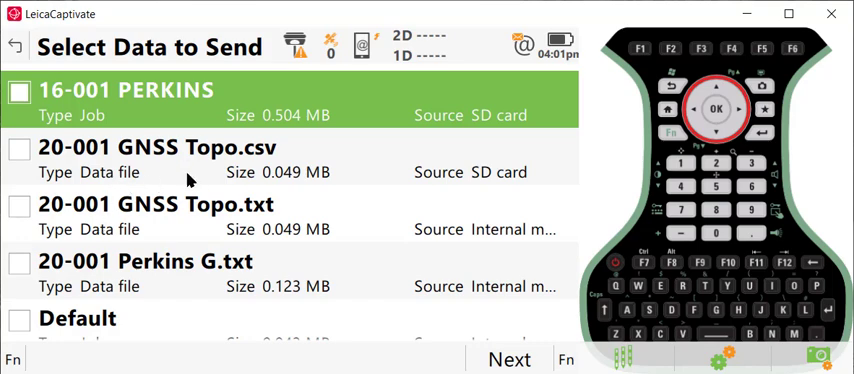
{"action": "mouse_move", "coordinate": [96, 108]}
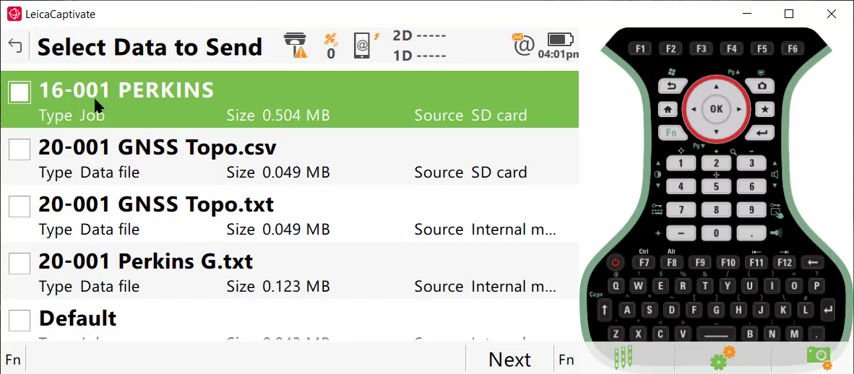
{"action": "left_click", "coordinate": [18, 92]}
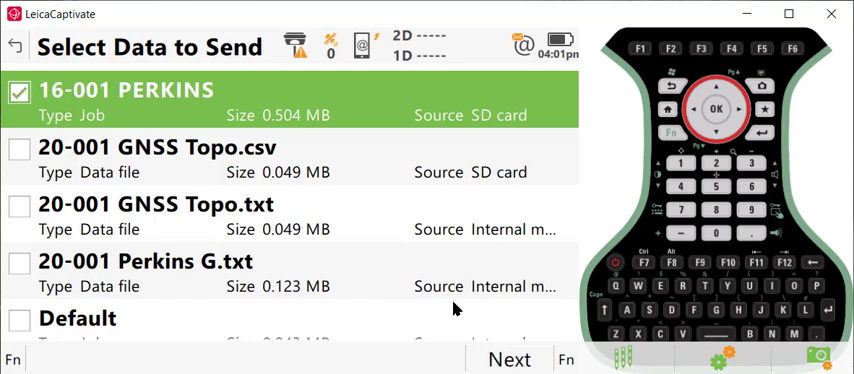
{"action": "left_click", "coordinate": [20, 207]}
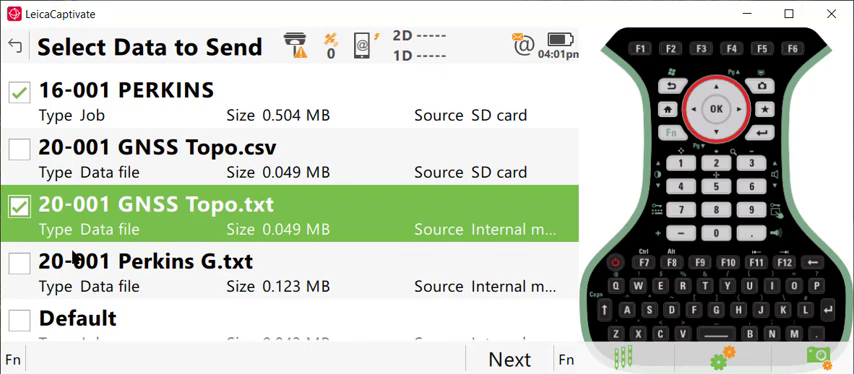
{"action": "mouse_move", "coordinate": [415, 335]}
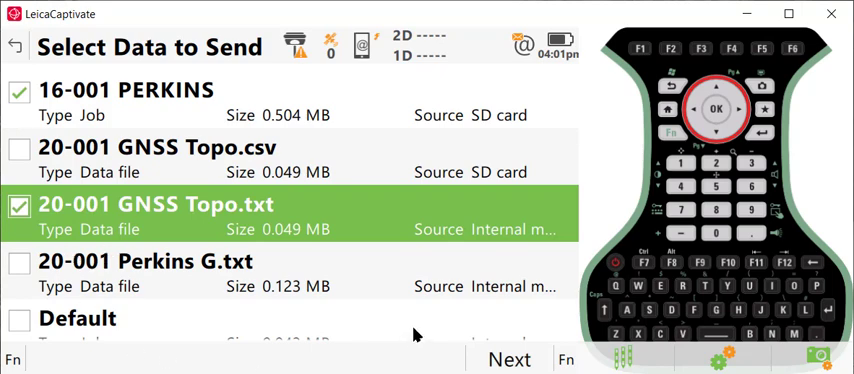
{"action": "left_click", "coordinate": [509, 359]}
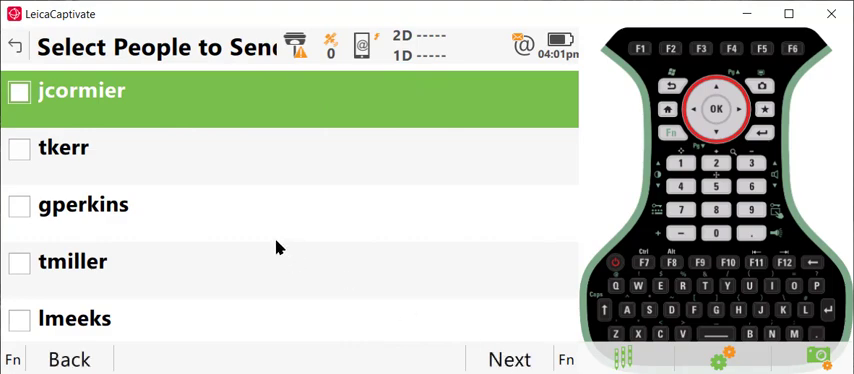
{"action": "mouse_move", "coordinate": [135, 268]}
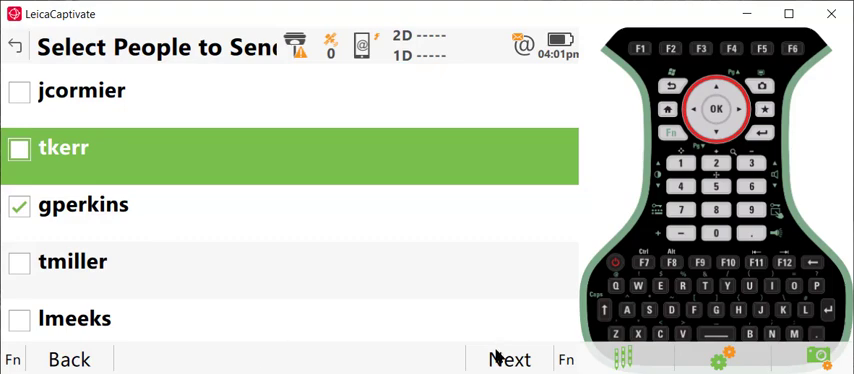
{"action": "left_click", "coordinate": [509, 360]}
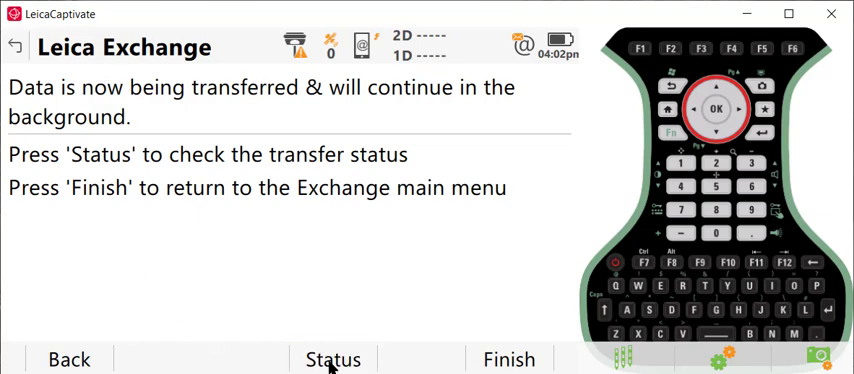
- Refresh Data Transfer Status until 16-001 PERKINS and 20-001 GNSS Topo show Sent
{"action": "left_click", "coordinate": [332, 360]}
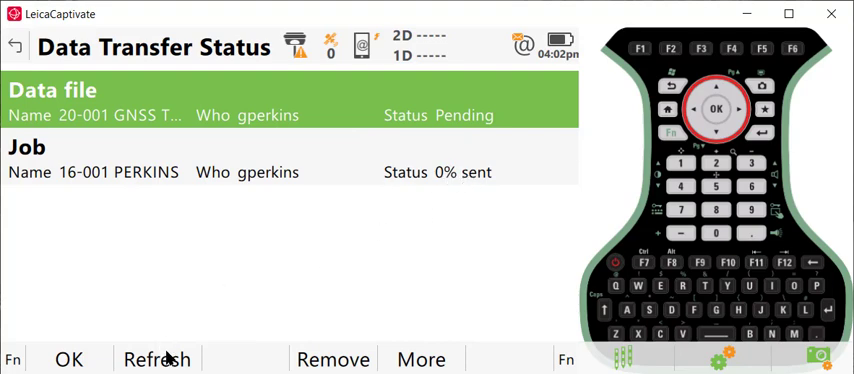
{"action": "left_click", "coordinate": [157, 359]}
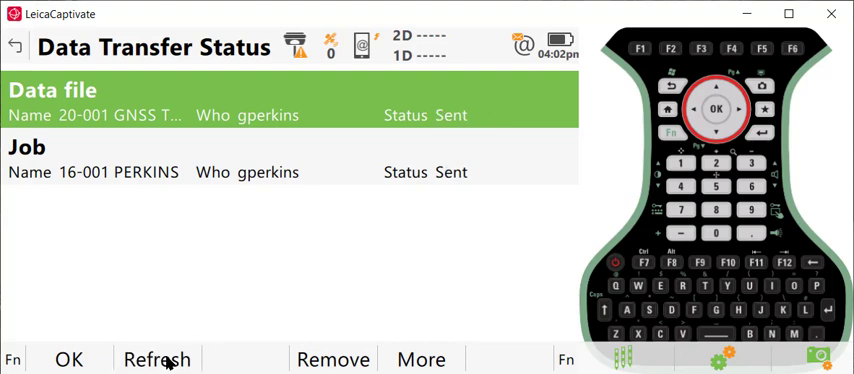
{"action": "mouse_move", "coordinate": [159, 359]}
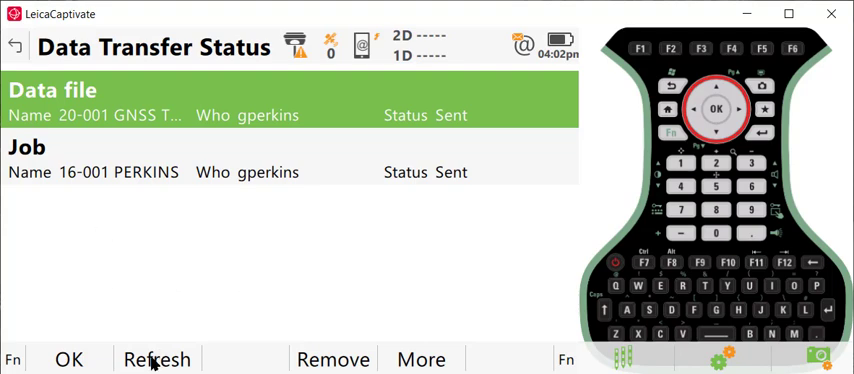
{"action": "left_click", "coordinate": [15, 47]}
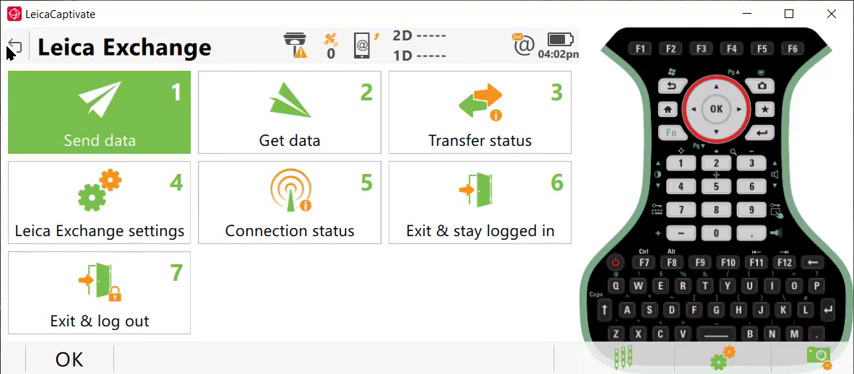
{"action": "mouse_move", "coordinate": [172, 124]}
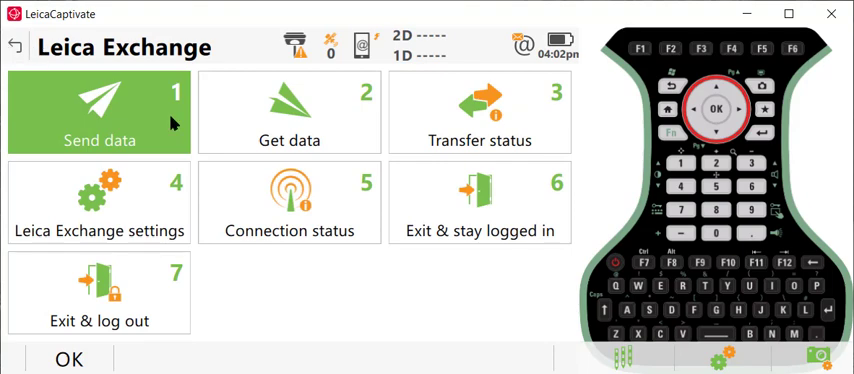
{"action": "mouse_move", "coordinate": [335, 120]}
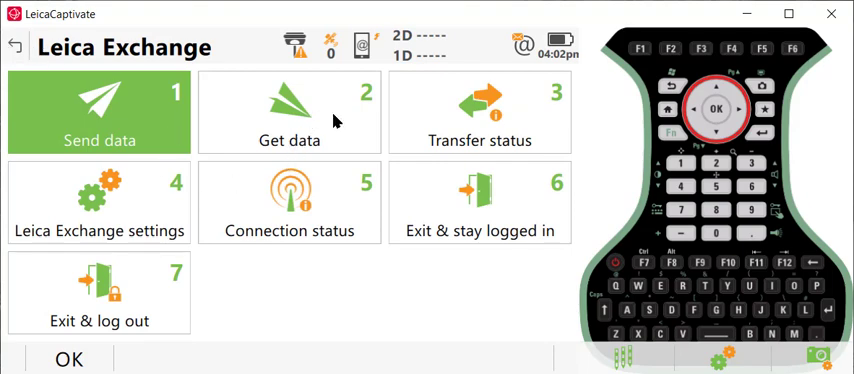
{"action": "left_click", "coordinate": [289, 110]}
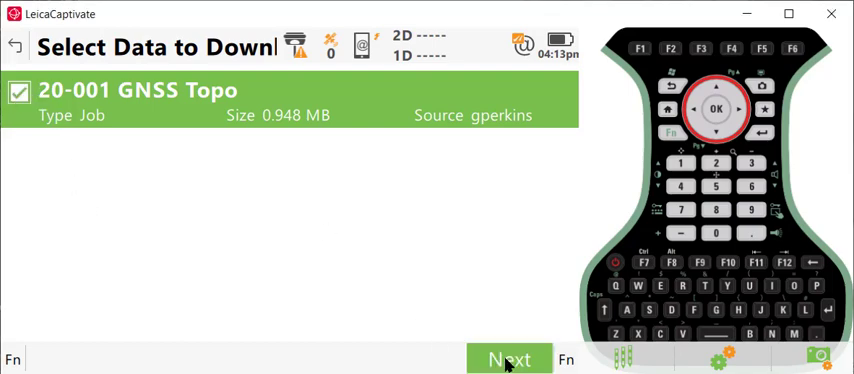
{"action": "left_click", "coordinate": [509, 359]}
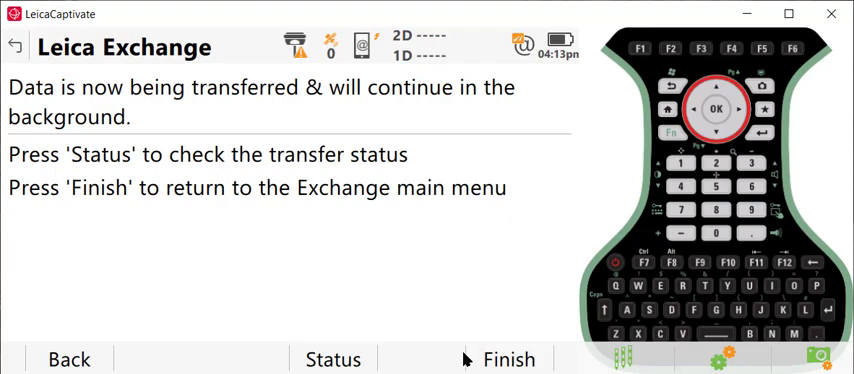
{"action": "left_click", "coordinate": [333, 359]}
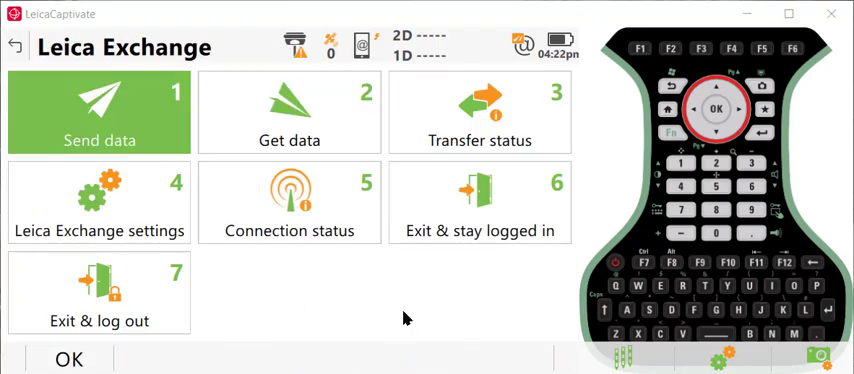
- Exit Leica Exchange while staying logged in, returning to the Captivate home screen
{"action": "left_click", "coordinate": [480, 205]}
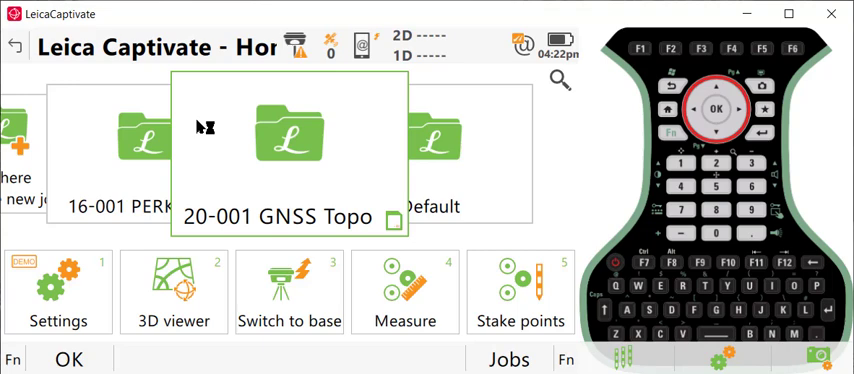
{"action": "mouse_move", "coordinate": [358, 217]}
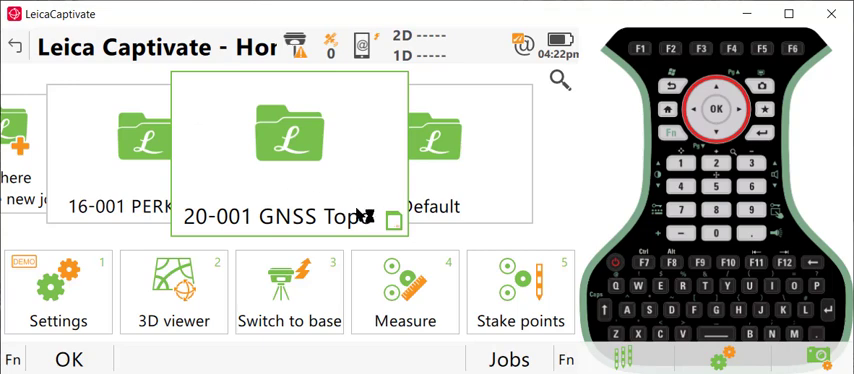